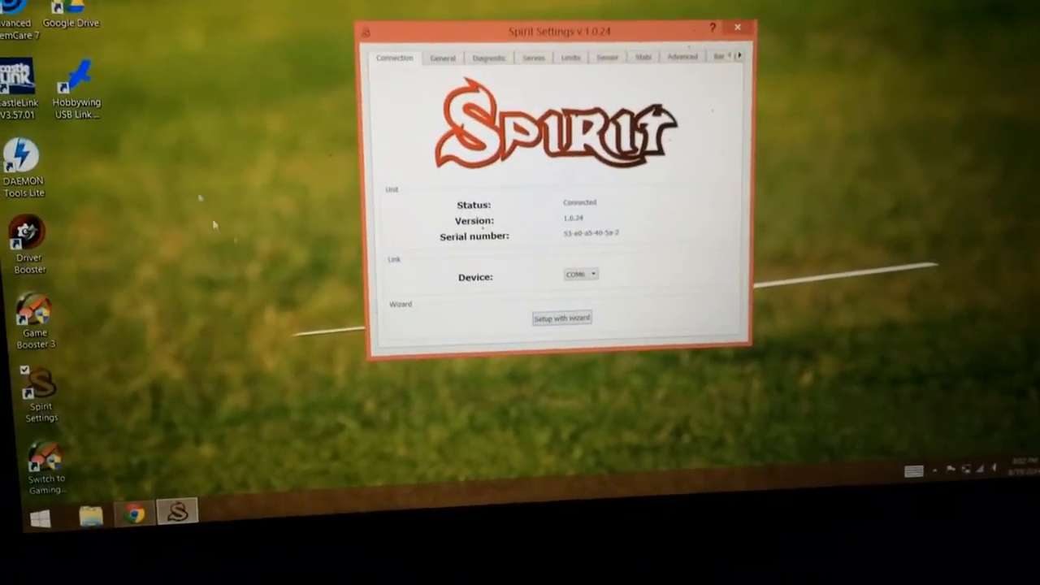
Show the General tab: horizontal mounting, CCPM 120 mix and Spektrum DSM2/X receiver
left_click(439, 52)
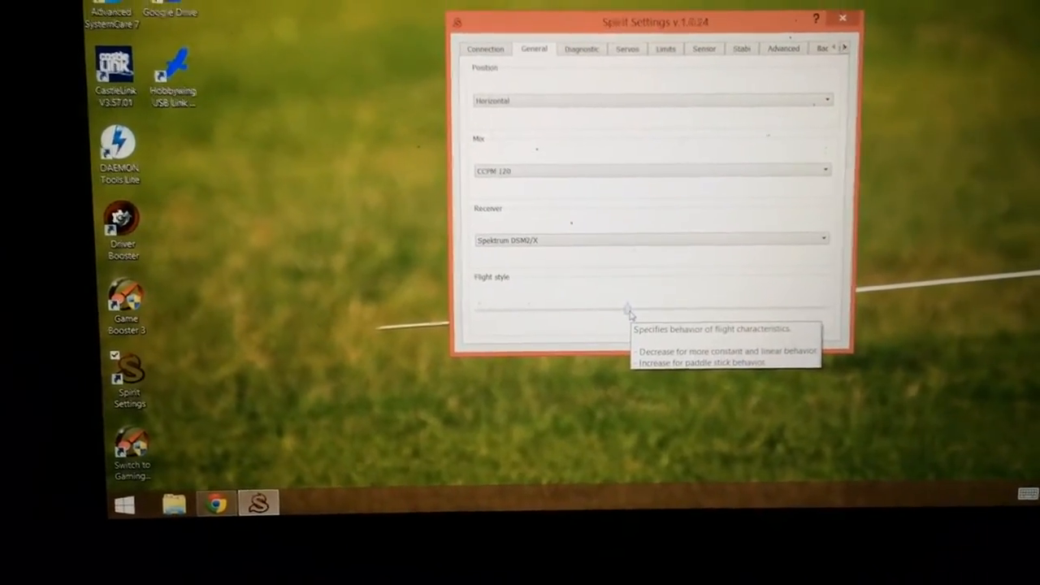
Show diagnostic readouts: aileron 1%, elevator 0%, pitch -1%, rudder 1%, gyro 60% HL
left_click(622, 65)
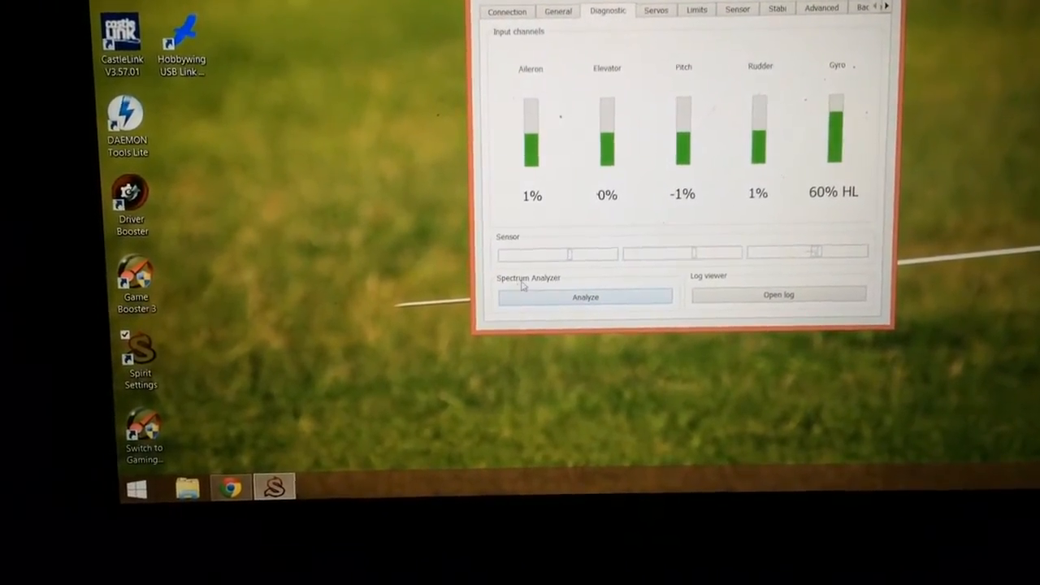
left_click(585, 296)
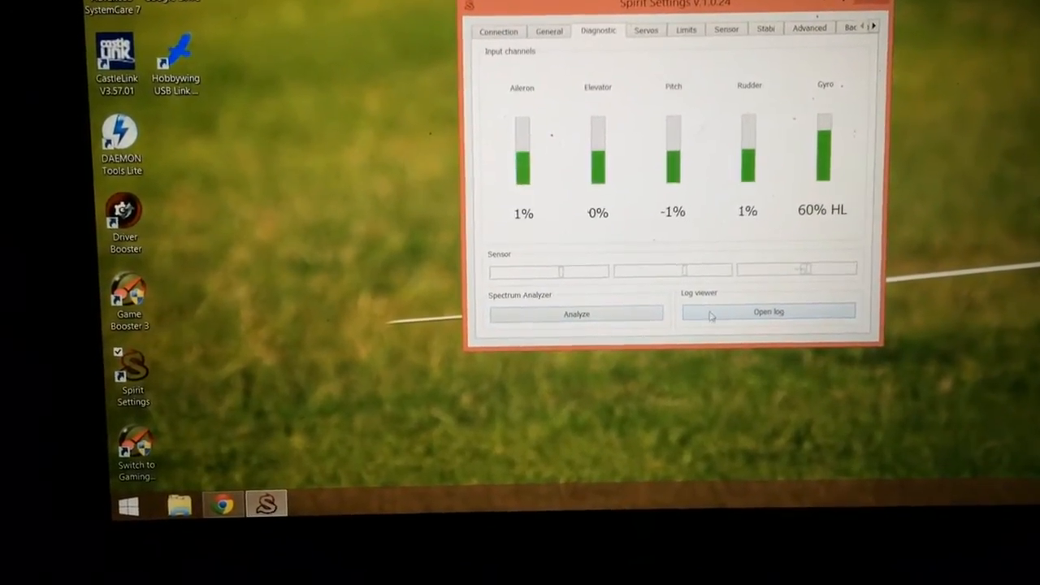
left_click(767, 312)
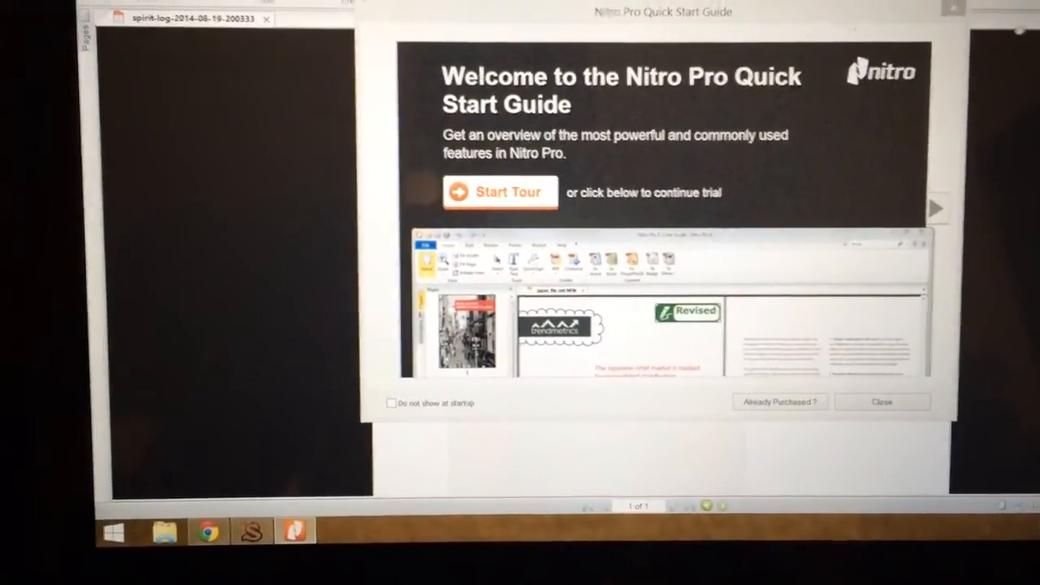
left_click(882, 401)
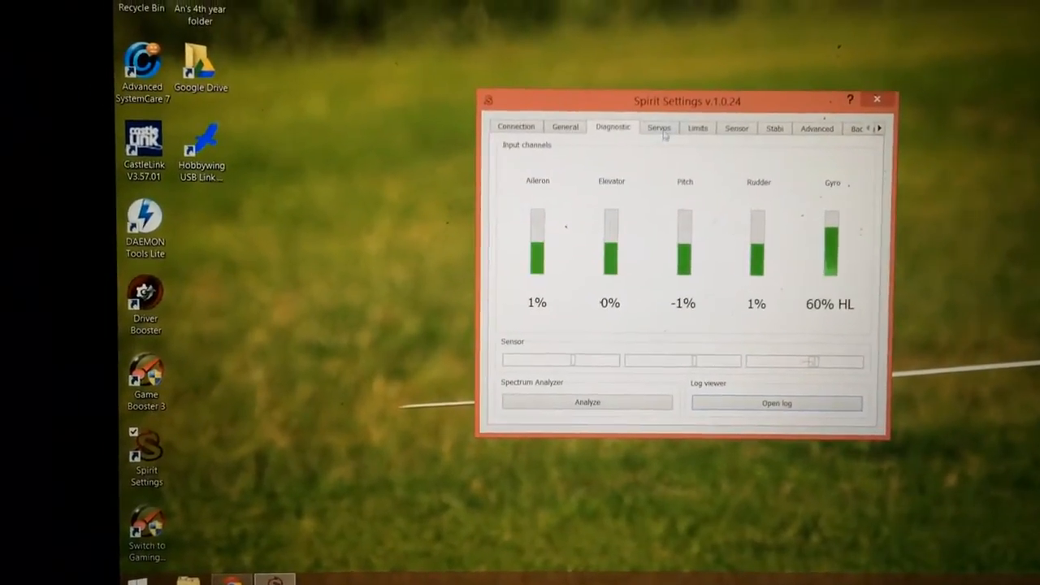
Review servo type and subtrim, the cyclic, pitch and rudder limits, then sensor gains
left_click(658, 126)
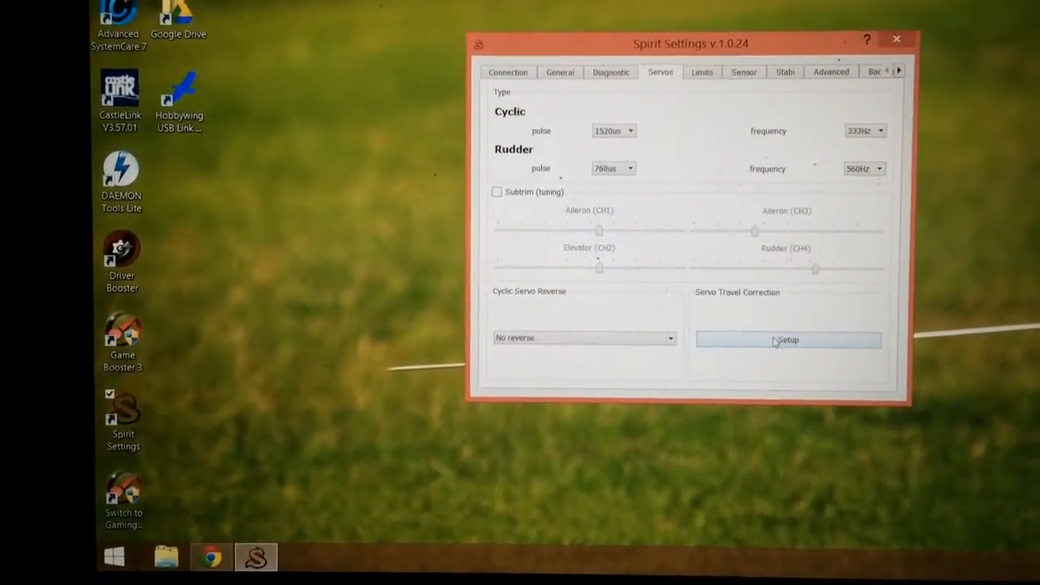
left_click(787, 339)
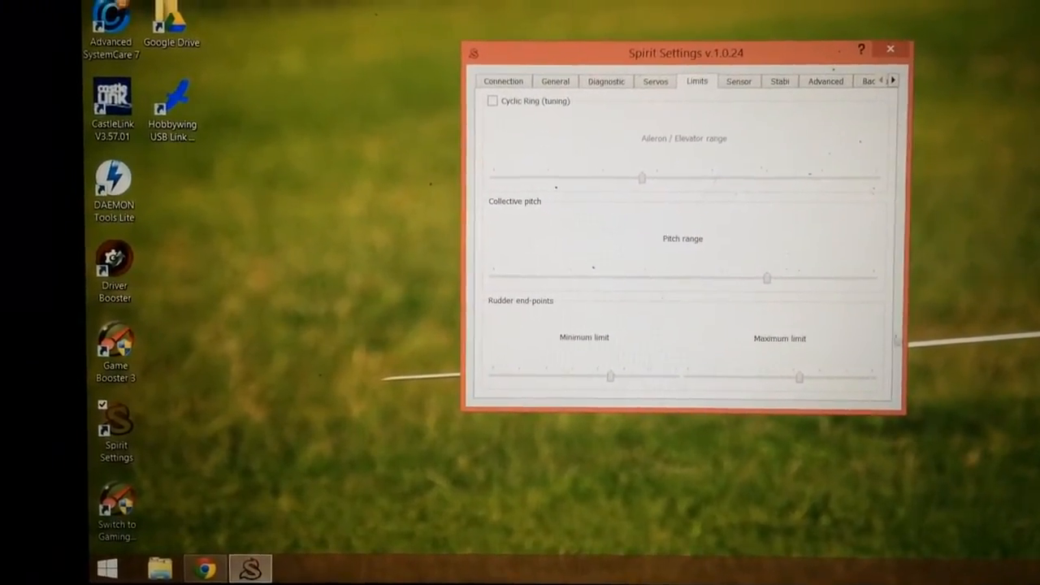
left_click(739, 77)
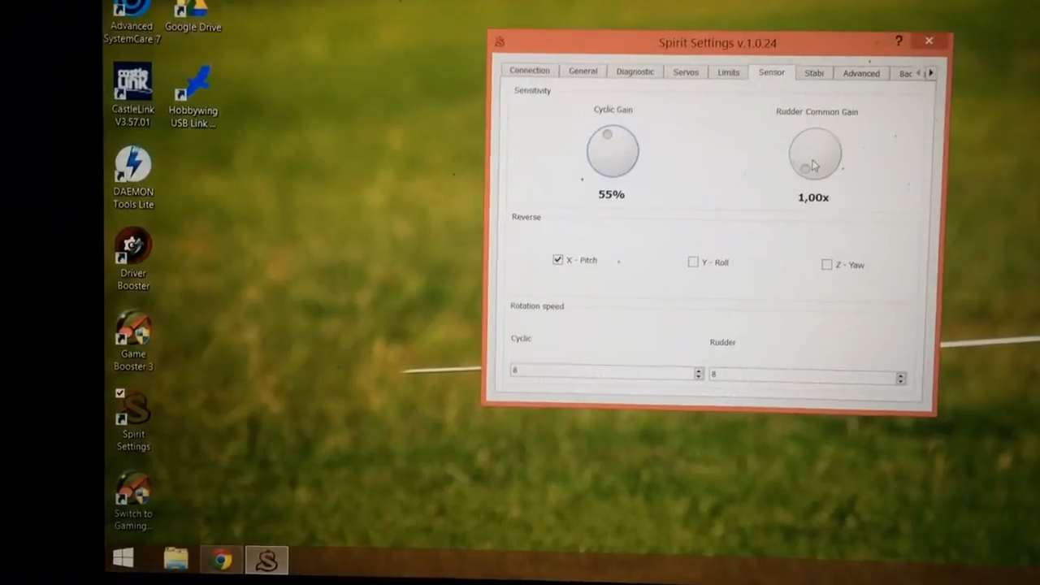
mouse_move(817, 158)
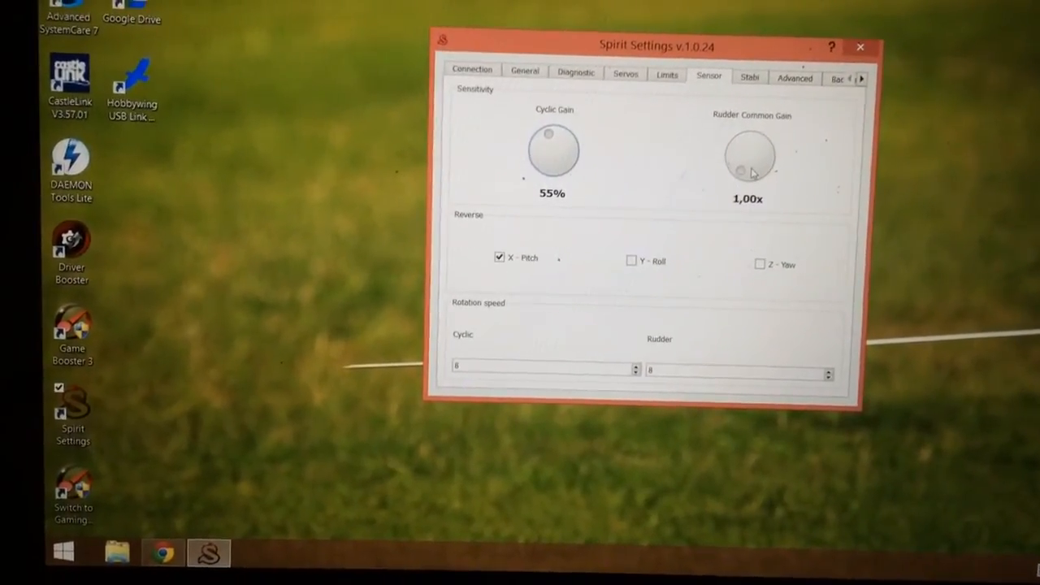
mouse_move(746, 166)
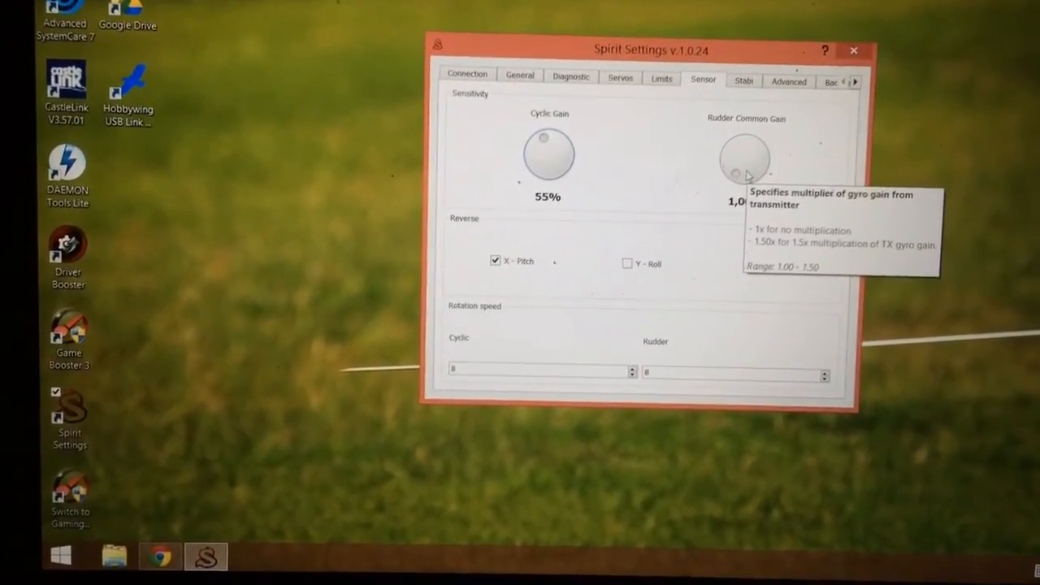